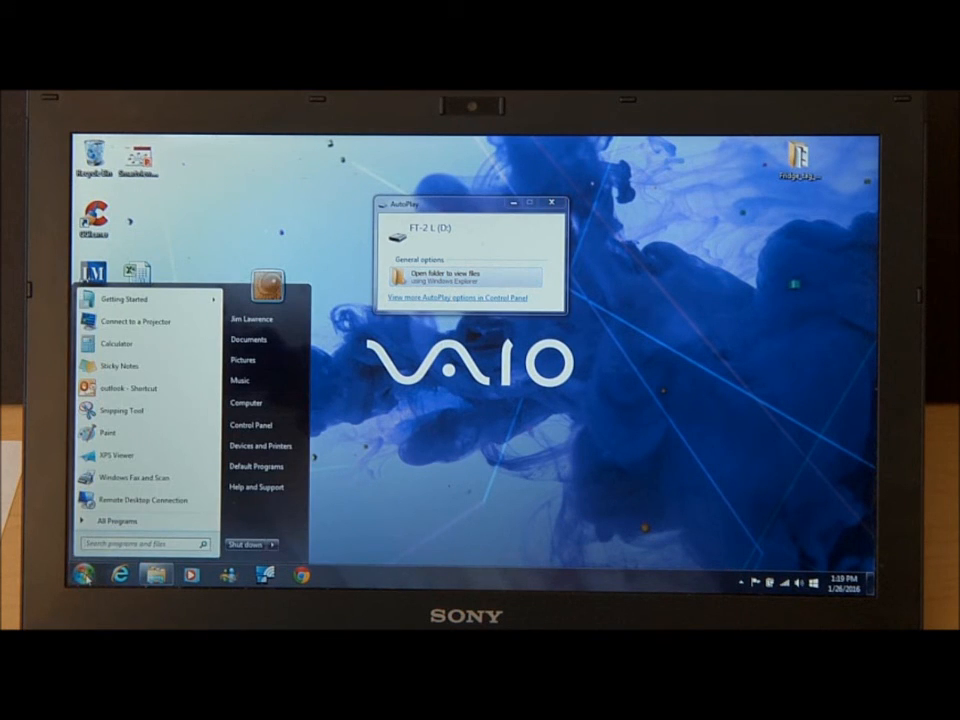
mouse_move(246, 402)
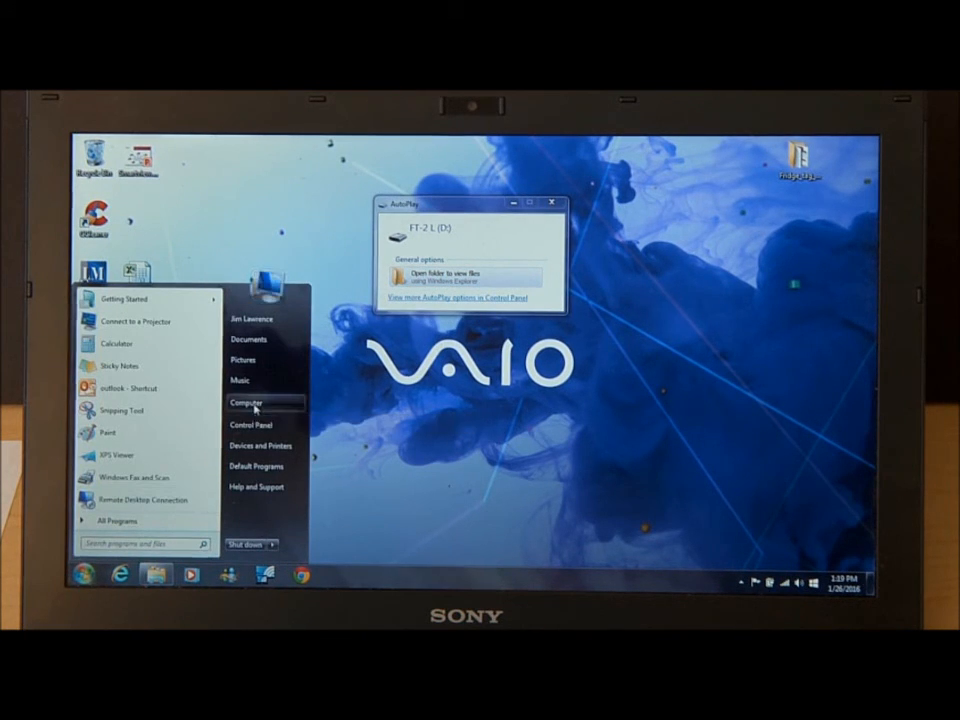
Step: Dismiss the Start menu, leaving the FT-2 L drive's AutoPlay prompt on the desktop
click(245, 402)
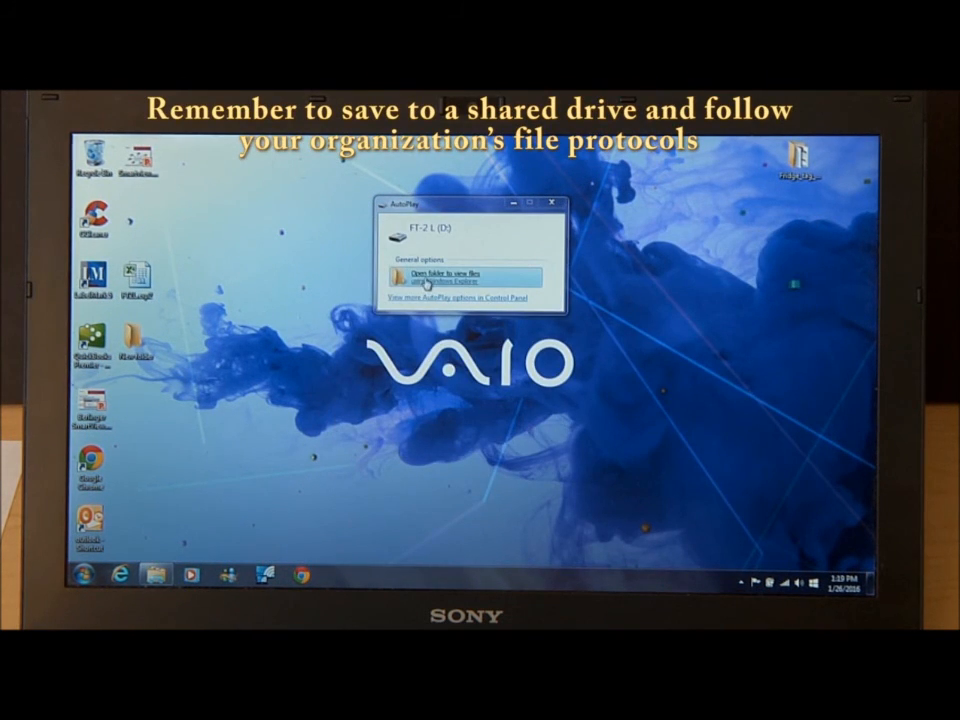
Step: Choose 'Open folder to view files' in AutoPlay to browse the USB drive's Fridge_tag_reports folder
click(465, 278)
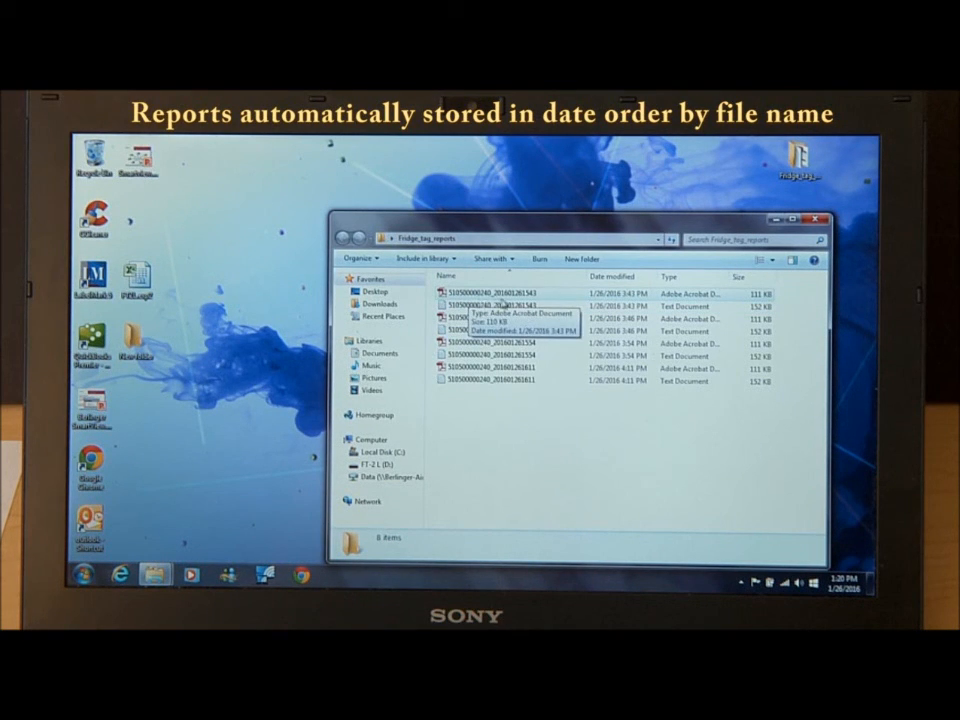
mouse_move(490, 305)
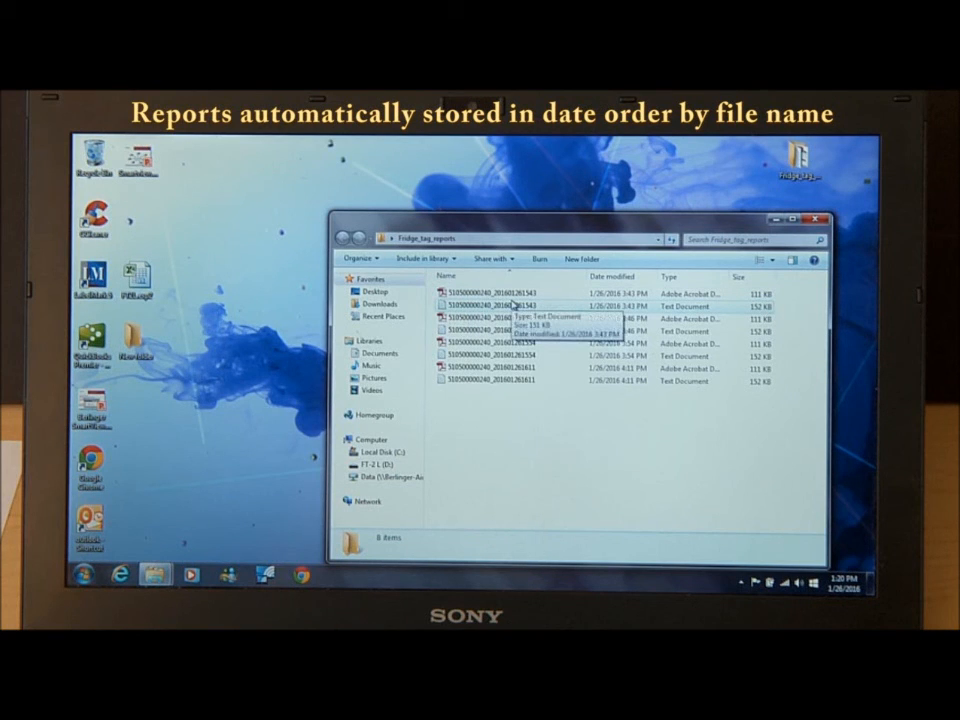
mouse_move(485, 293)
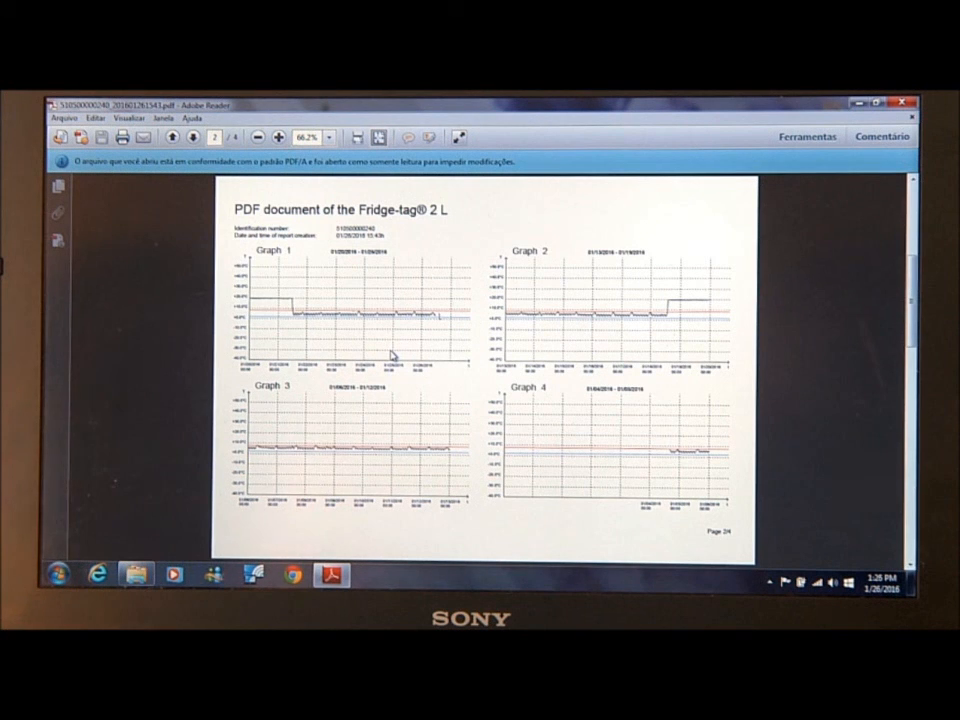
mouse_move(315, 322)
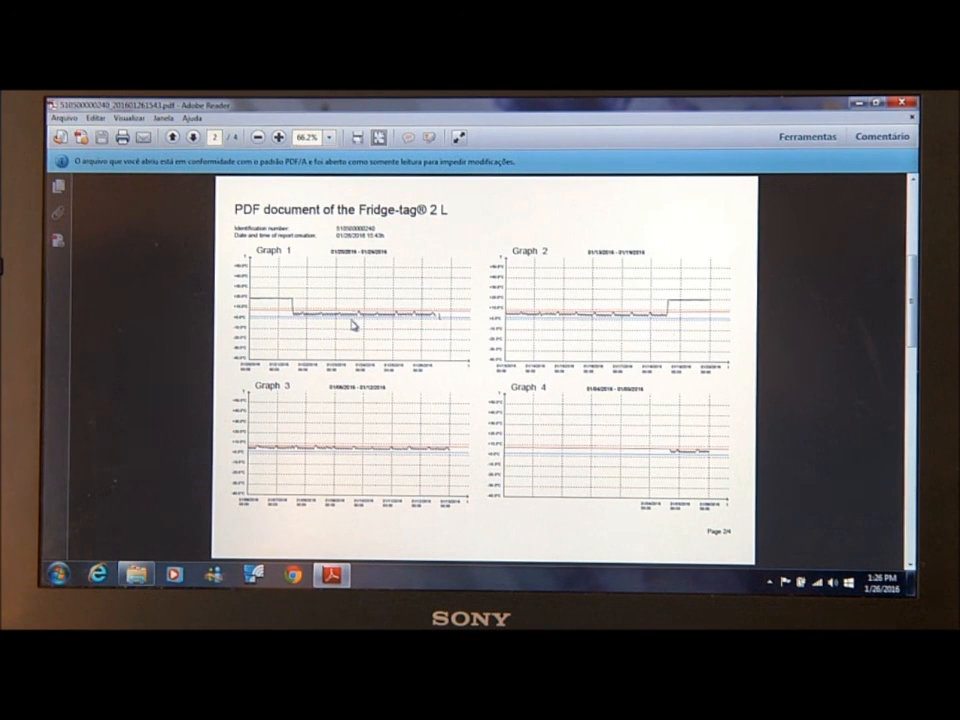
mouse_move(415, 291)
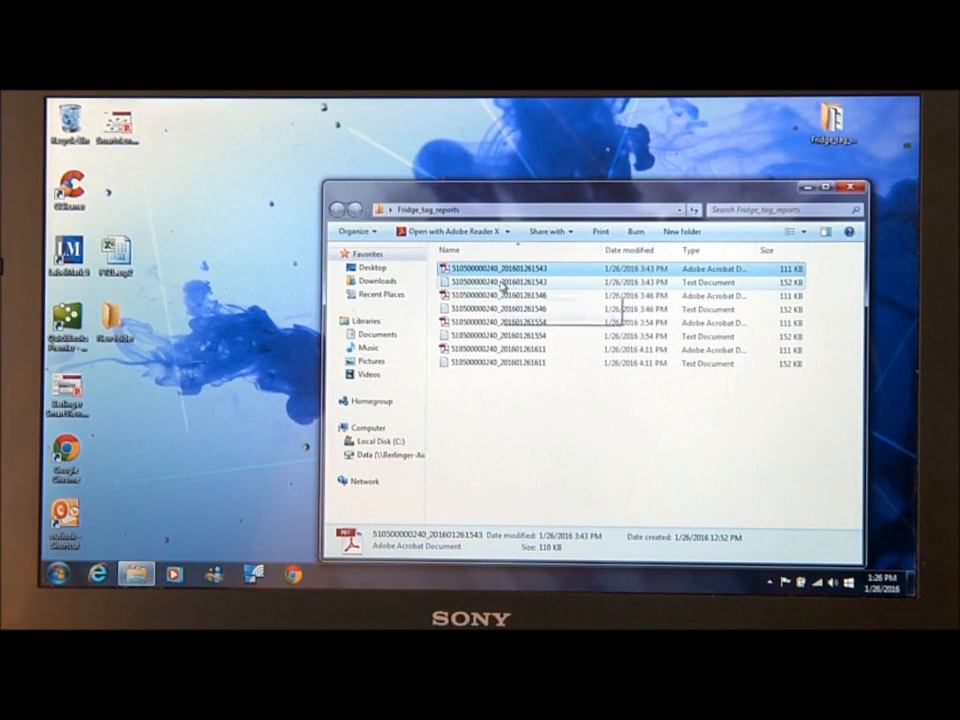
Step: Open the matching .txt report in Notepad, scroll through its temperature readings, then close the windows
double_click(498, 282)
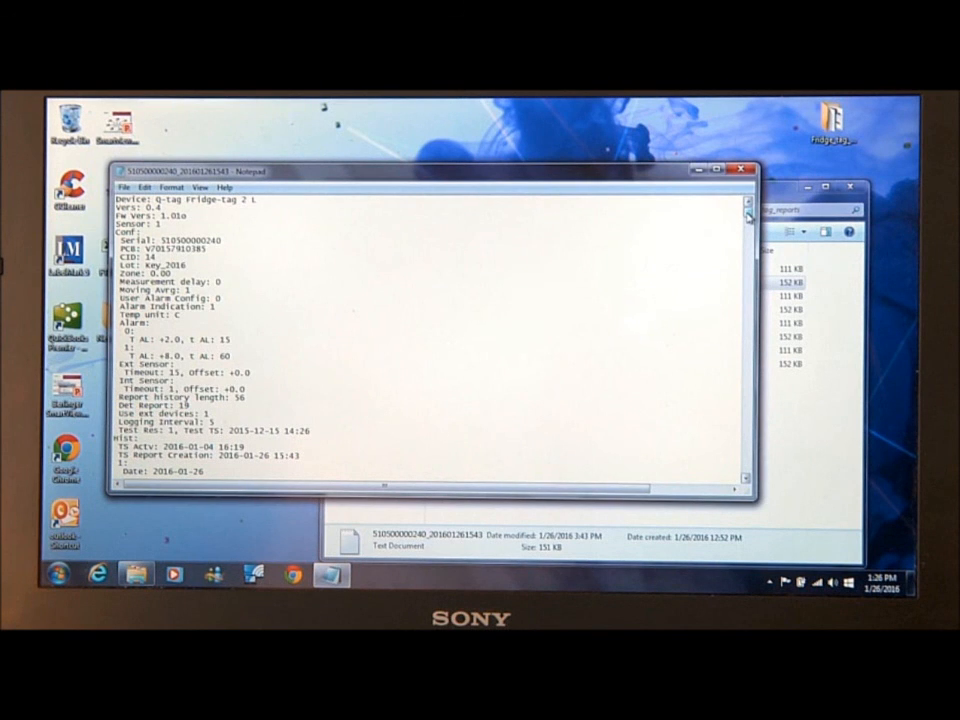
scroll(down, 3)
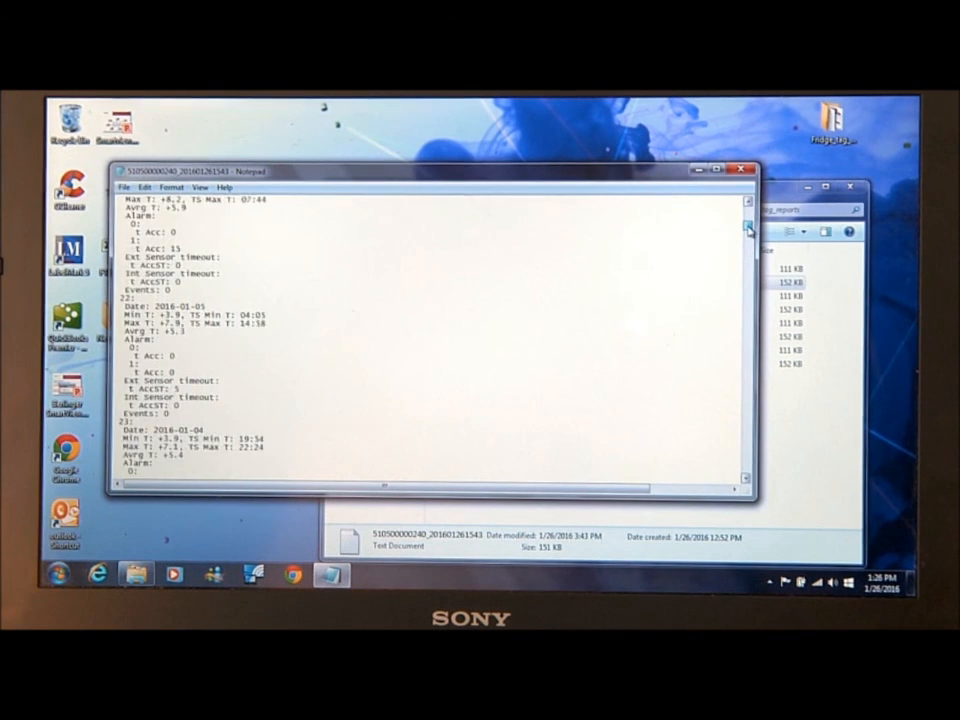
scroll(down, 3)
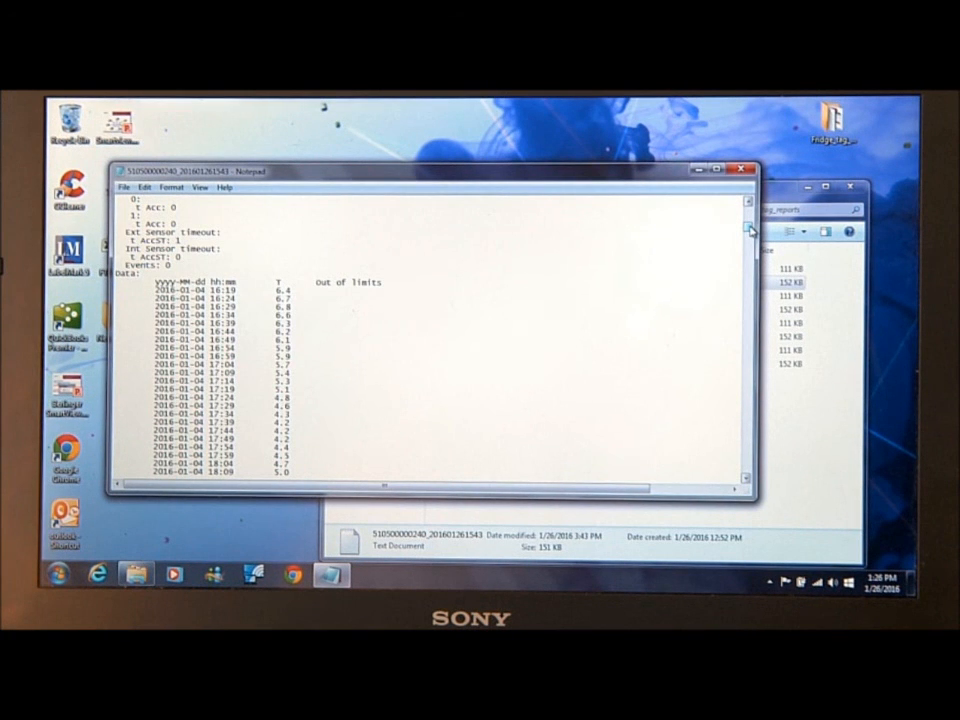
scroll(down, 3)
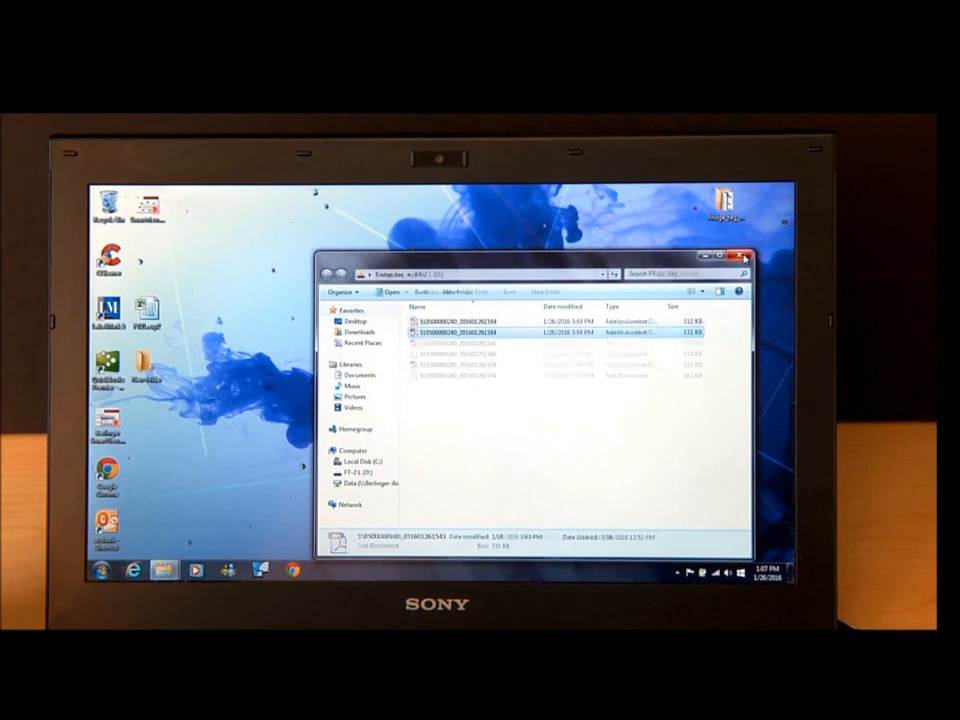
click(744, 258)
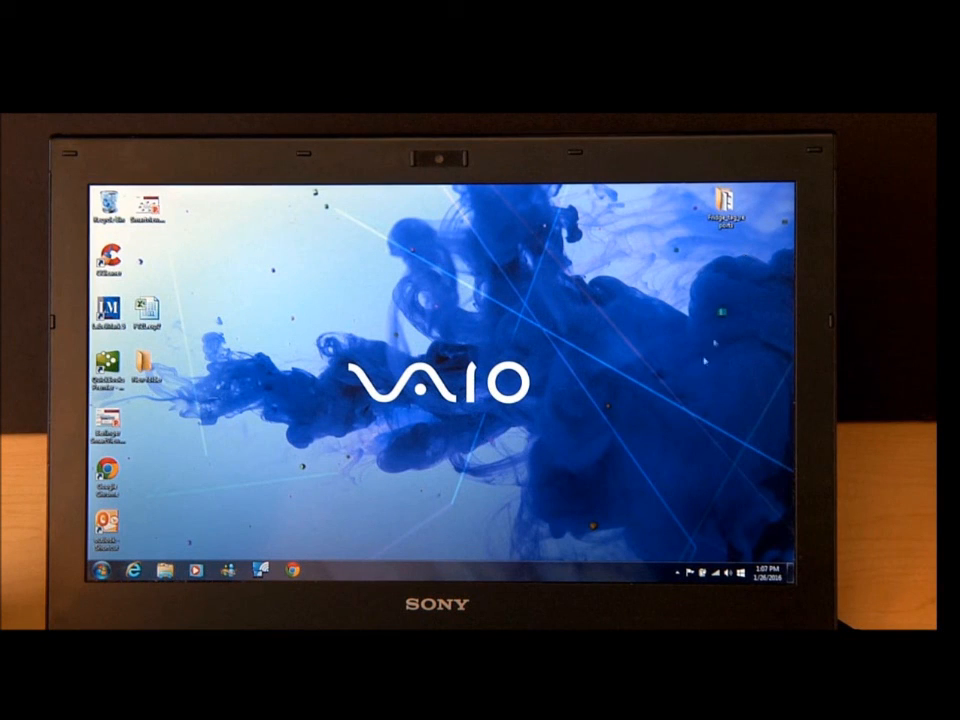